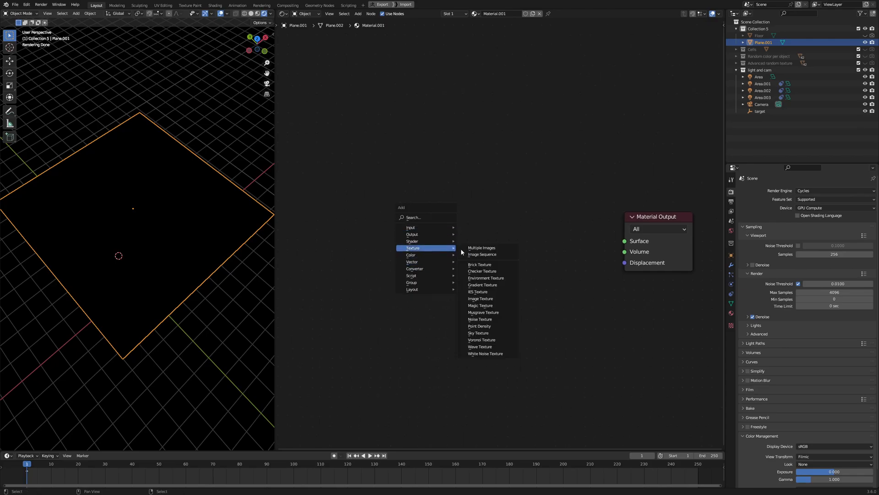
Step: Add a White Noise Texture using Generated coordinates to drive the plane's surface
left_click(485, 353)
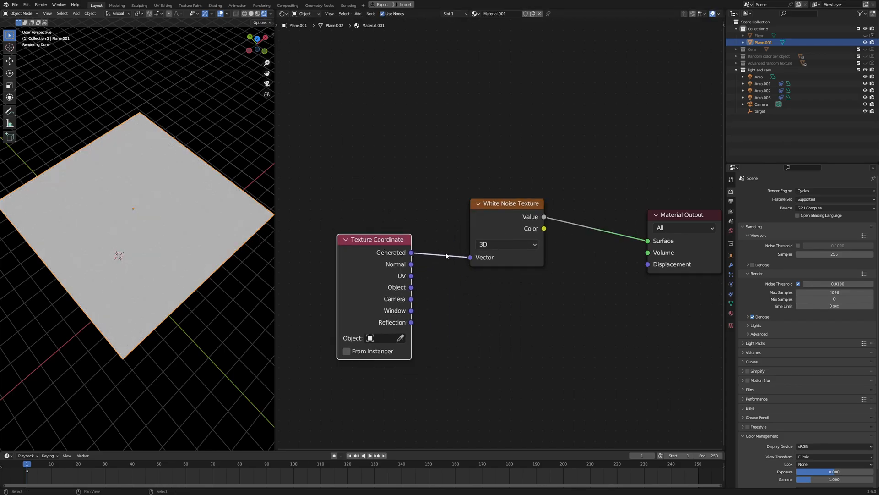
left_click_drag(510, 203, 510, 209)
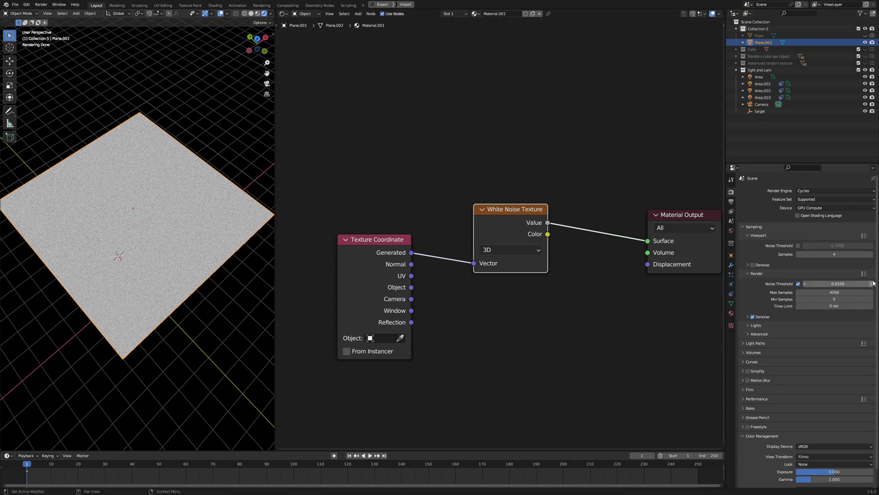
Step: Enter 256 in the Viewport Samples field under Render Properties > Sampling
left_click(834, 254)
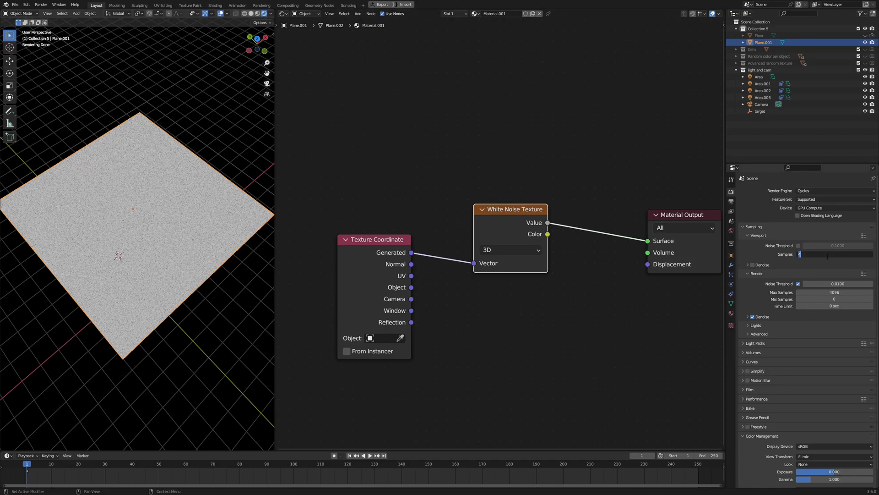
type("256")
left_click(835, 291)
type("1000")
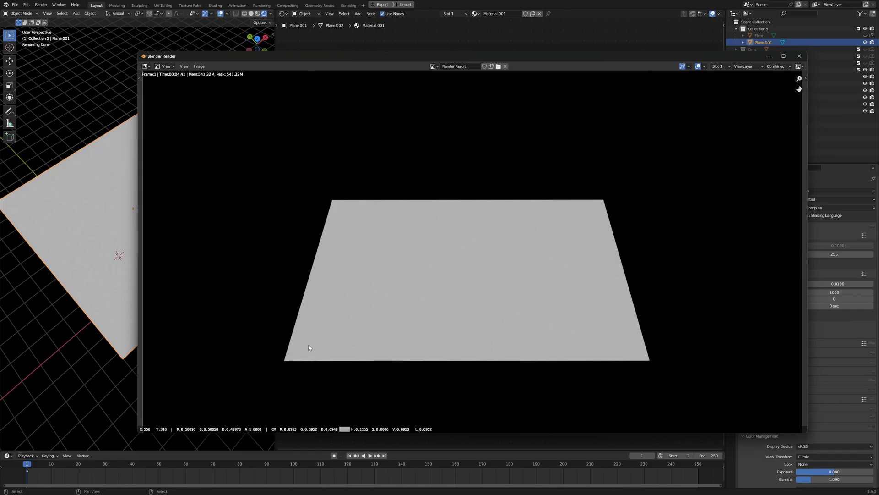
mouse_move(405, 298)
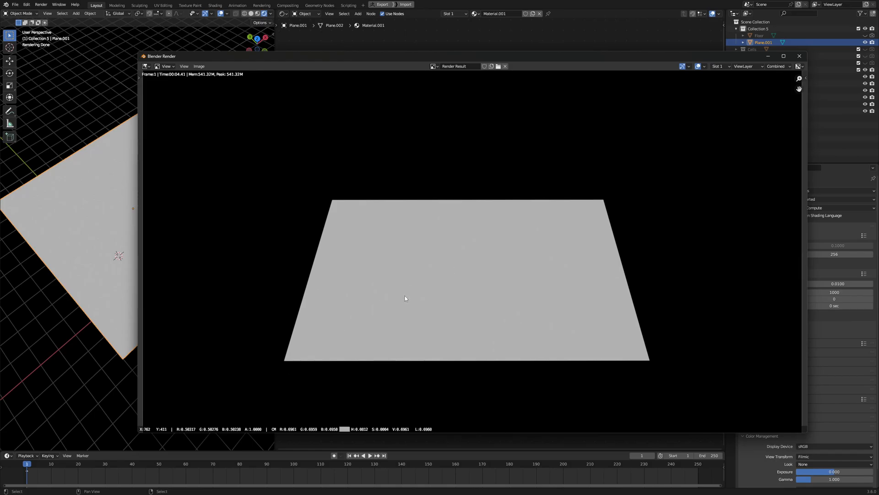
mouse_move(454, 275)
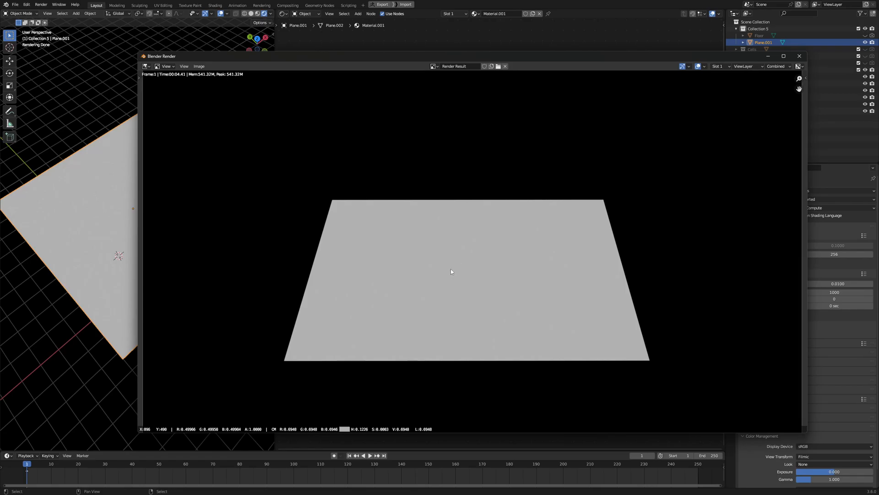
Step: Close the Blender Render window after checking the flat grey render
left_click(798, 55)
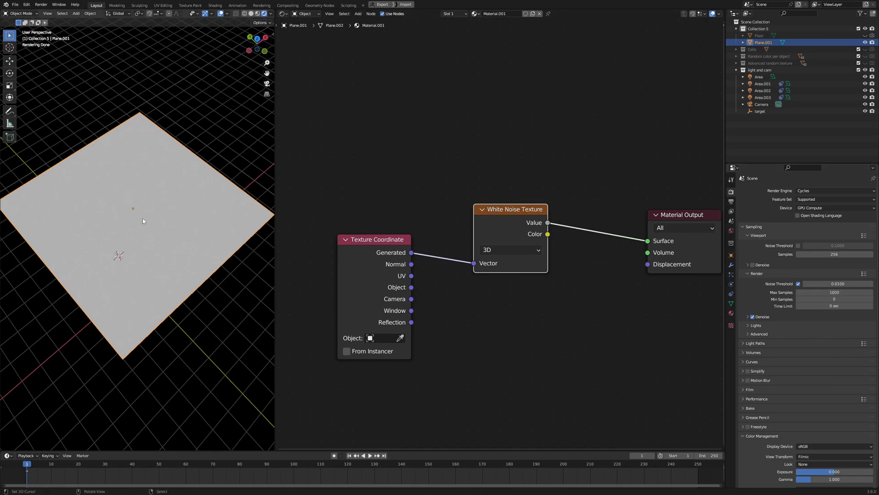
mouse_move(177, 224)
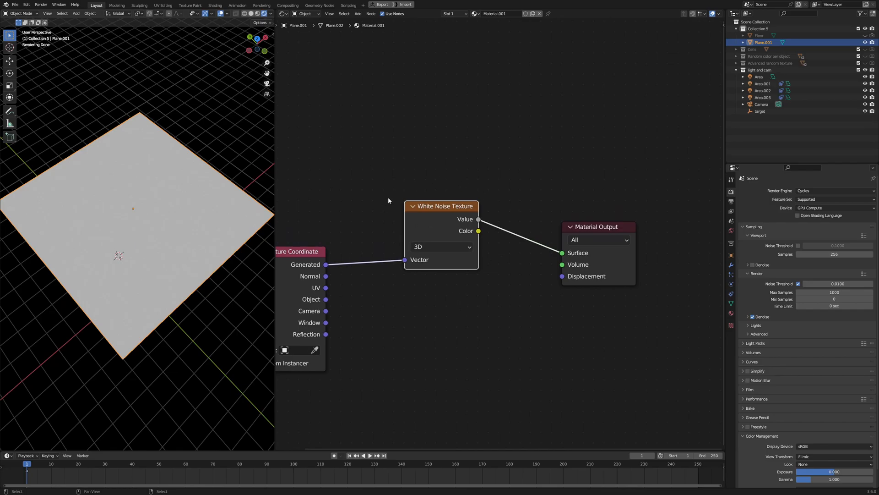
mouse_move(395, 200)
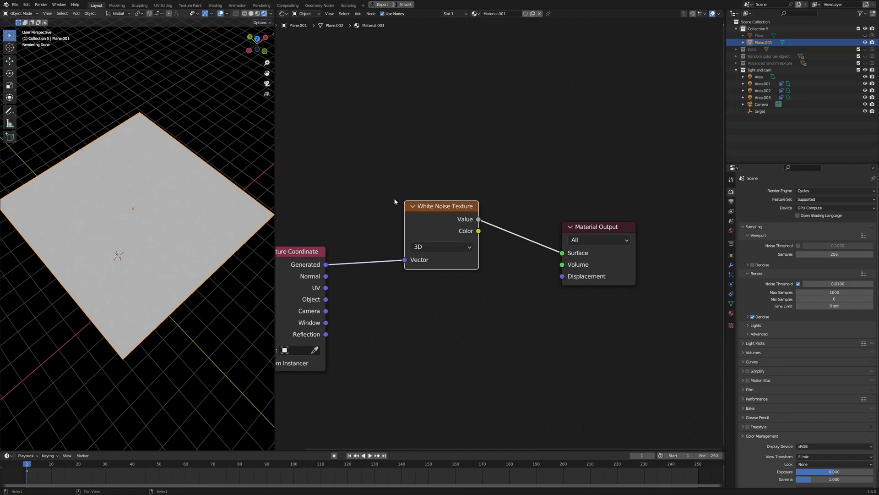
mouse_move(439, 229)
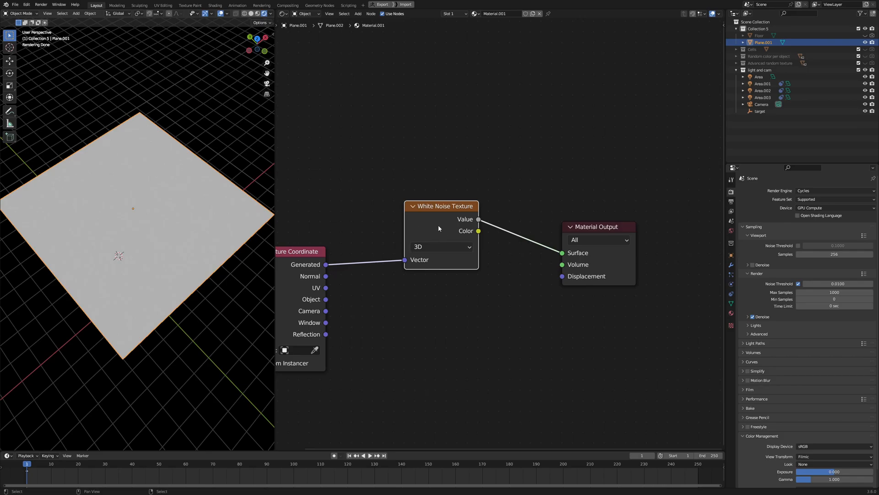
left_click_drag(443, 206, 443, 213)
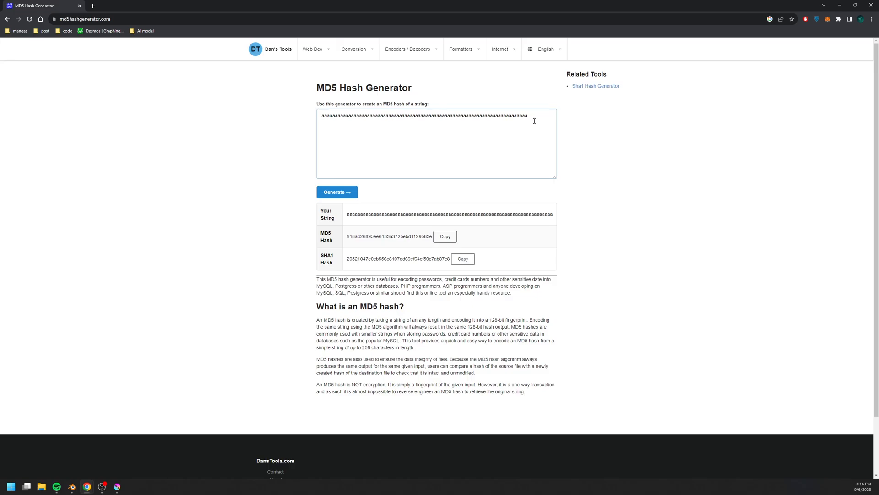
type("a")
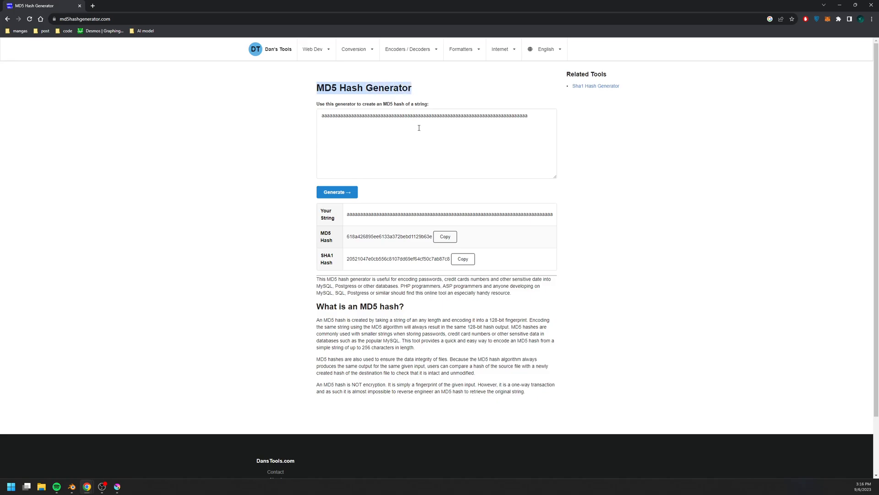
triple_click(425, 115)
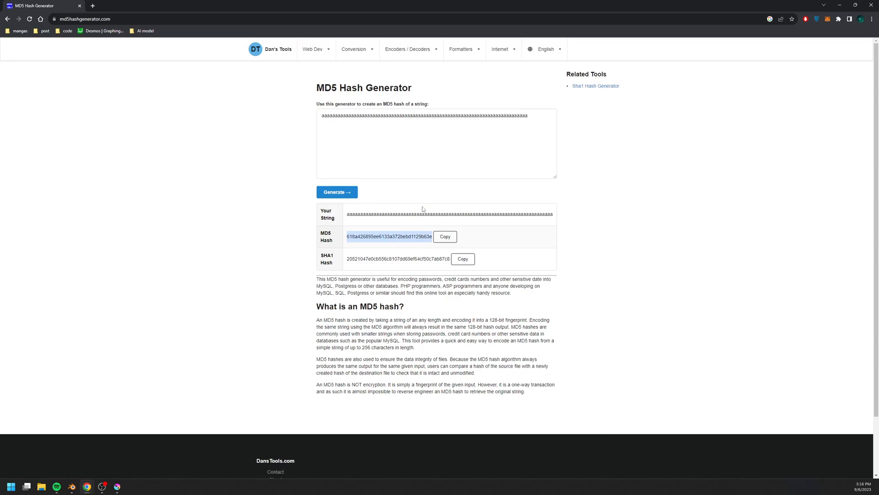
left_click(505, 116)
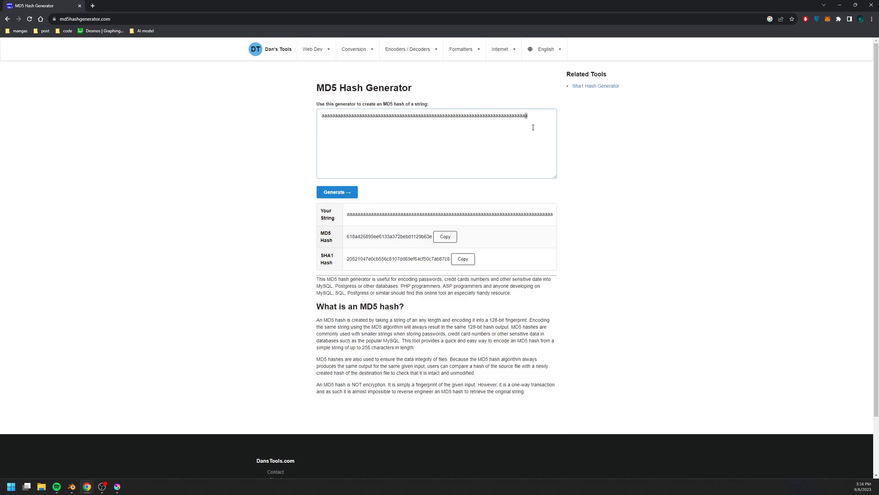
Step: End the input string with 'b', generate its MD5 hash, select it, and regenerate
type("b")
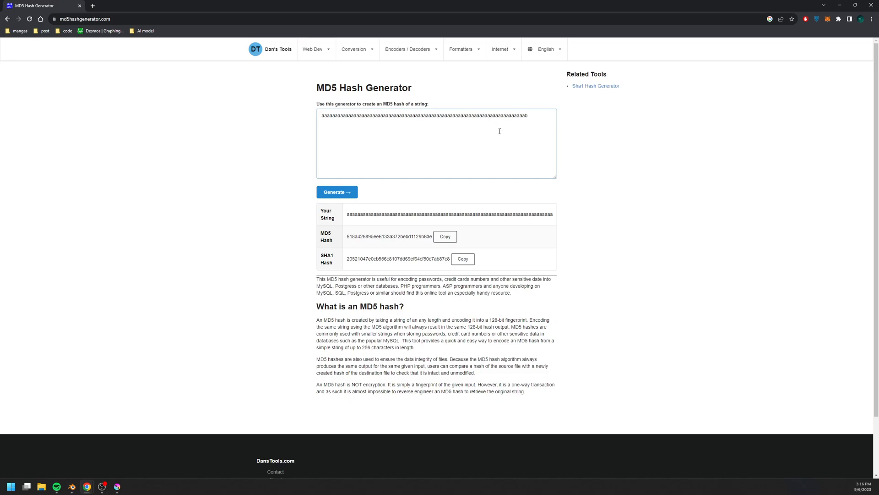
left_click(336, 191)
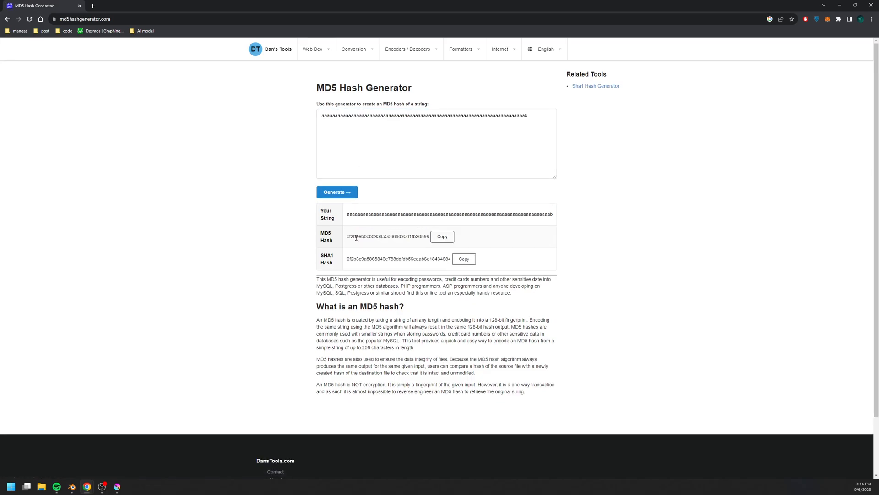
double_click(387, 237)
type("c")
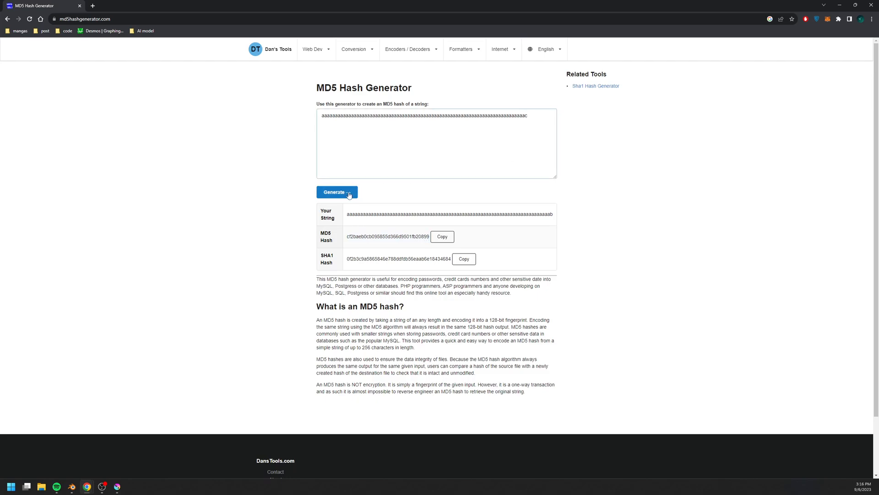
left_click(337, 192)
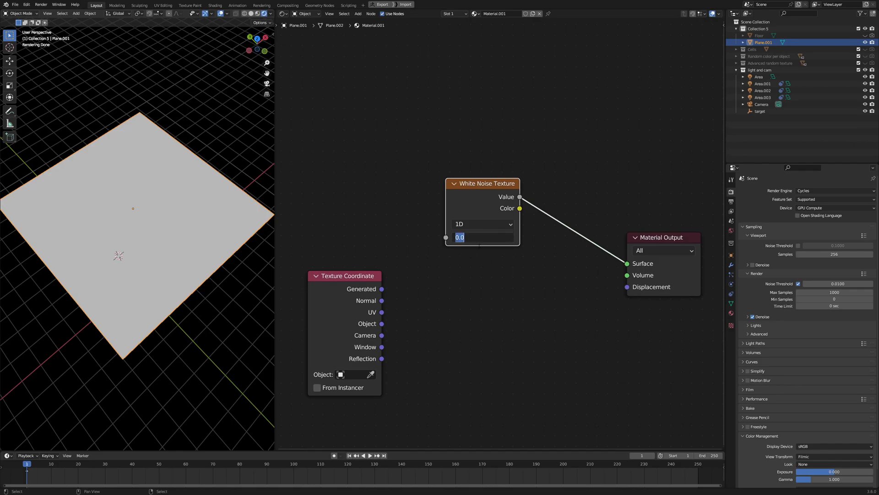
Step: Enter 1.000 in the White Noise W field, then change it to 2.000
type("1.000")
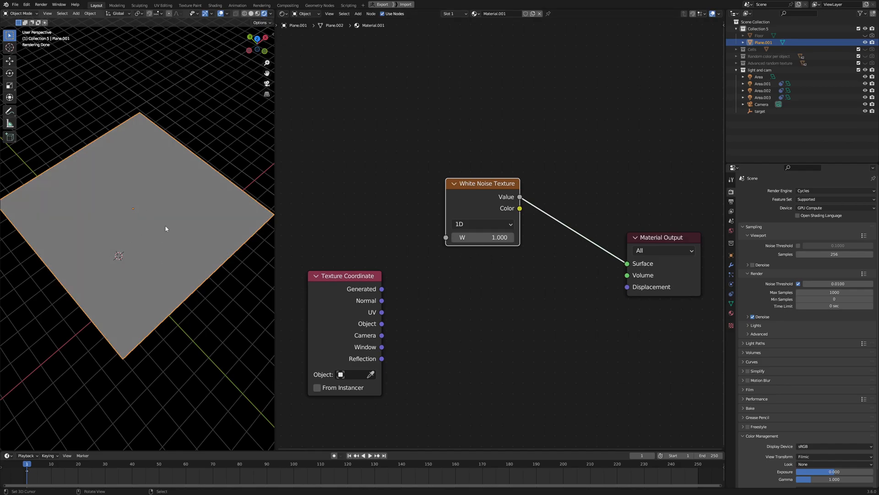
double_click(481, 237)
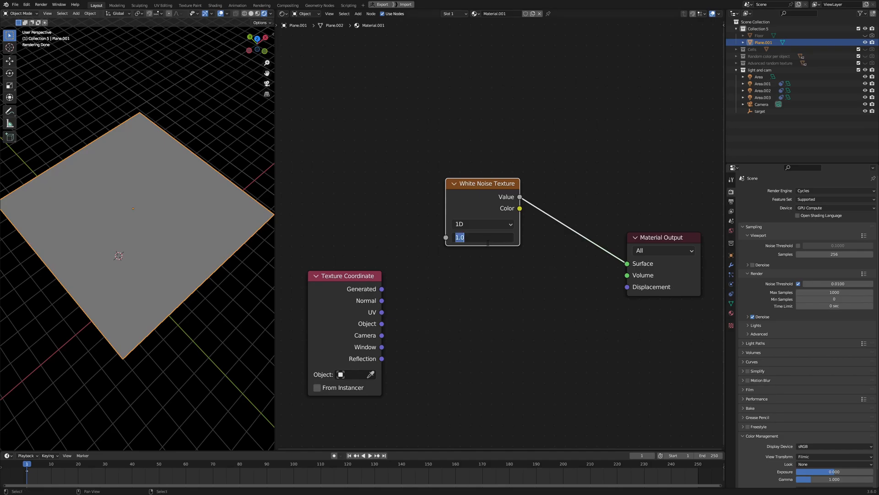
type("2.000")
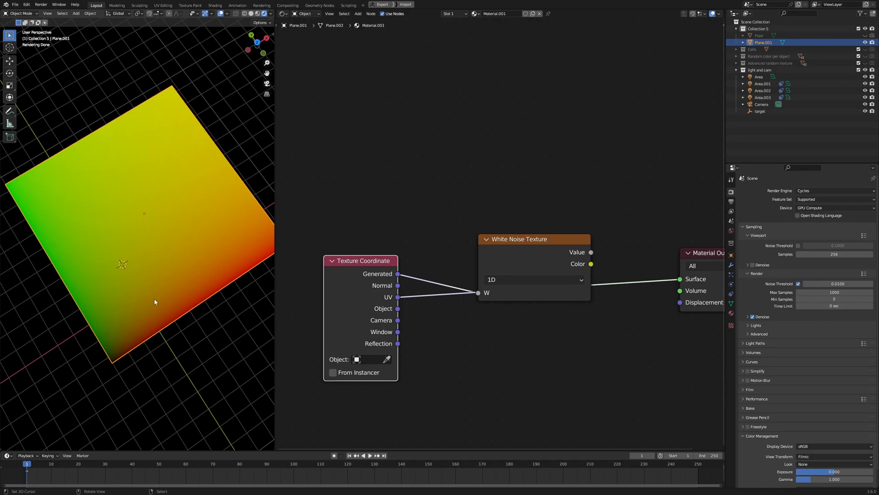
mouse_move(97, 296)
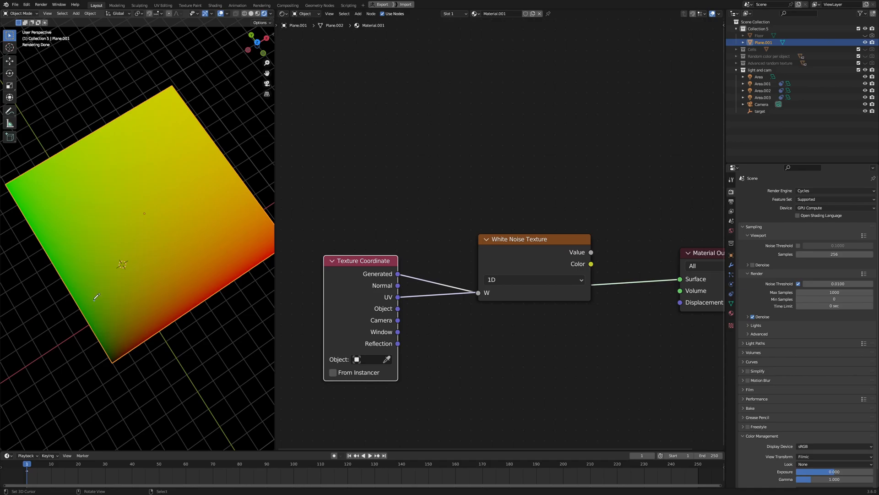
mouse_move(202, 171)
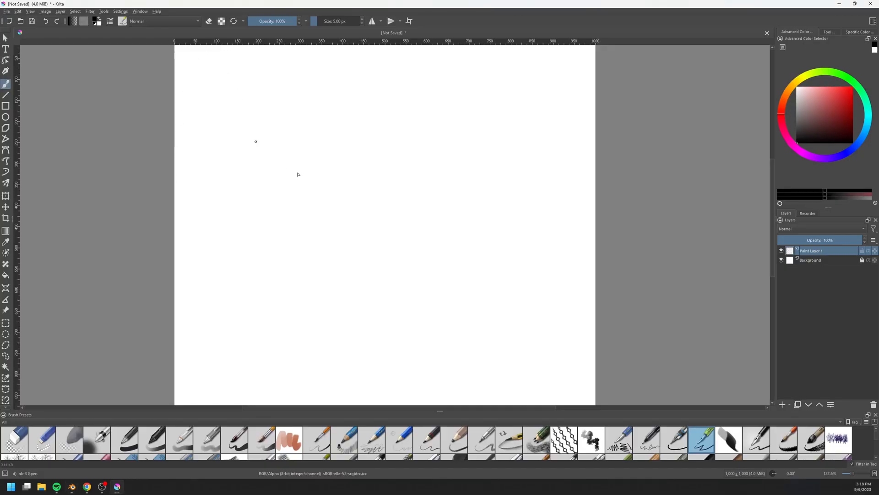
mouse_move(390, 195)
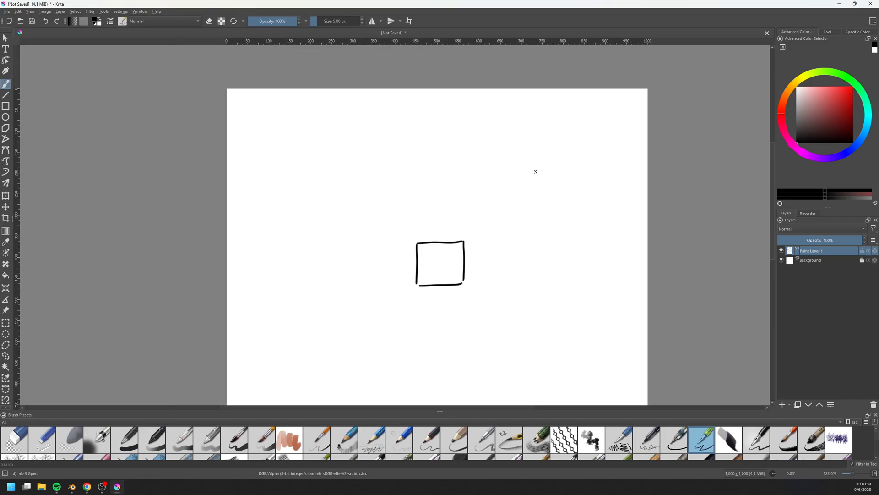
Step: Write the '4 sample' label beside the square and dab sample dots inside
left_click_drag(530, 171, 577, 174)
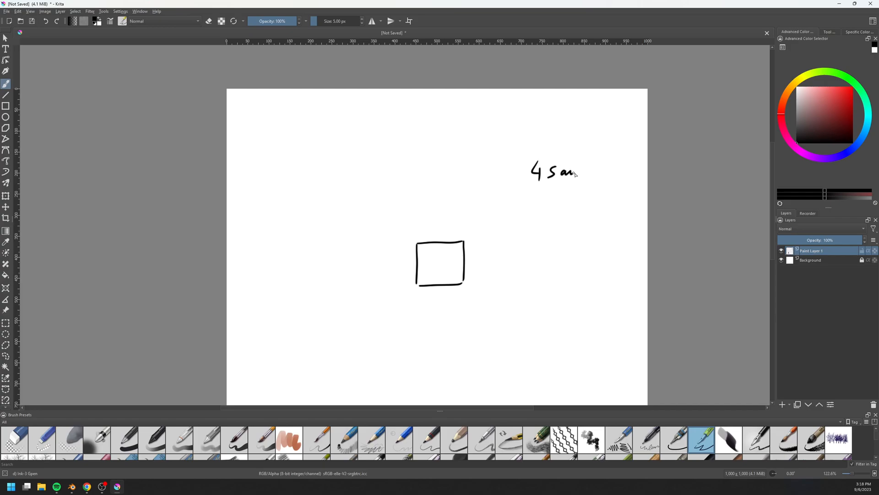
left_click_drag(574, 173, 606, 172)
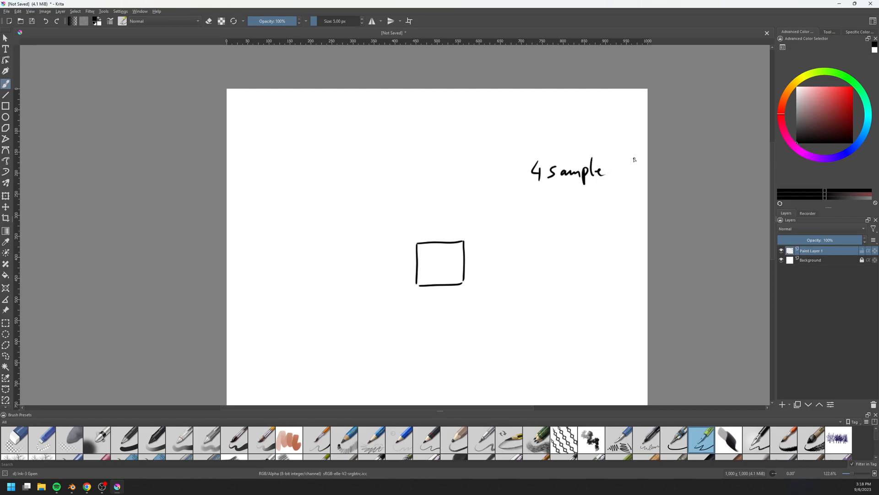
left_click_drag(419, 244, 419, 285)
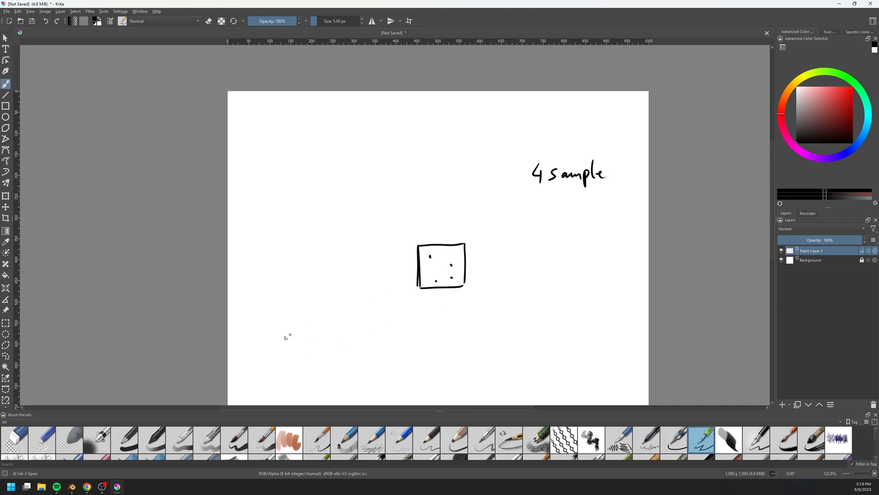
Step: Draw a long arrow and arrows to the sample dots, labelling them 0.62 and 0.76
left_click_drag(288, 335, 555, 327)
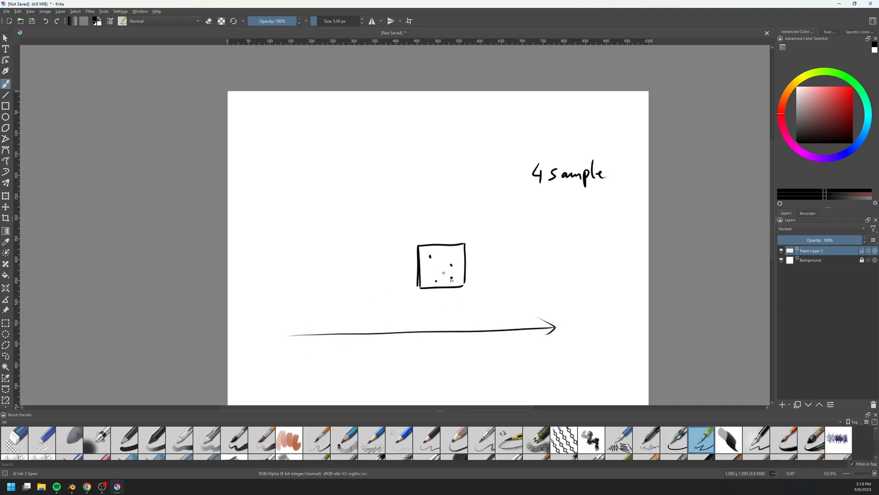
left_click_drag(422, 219, 431, 258)
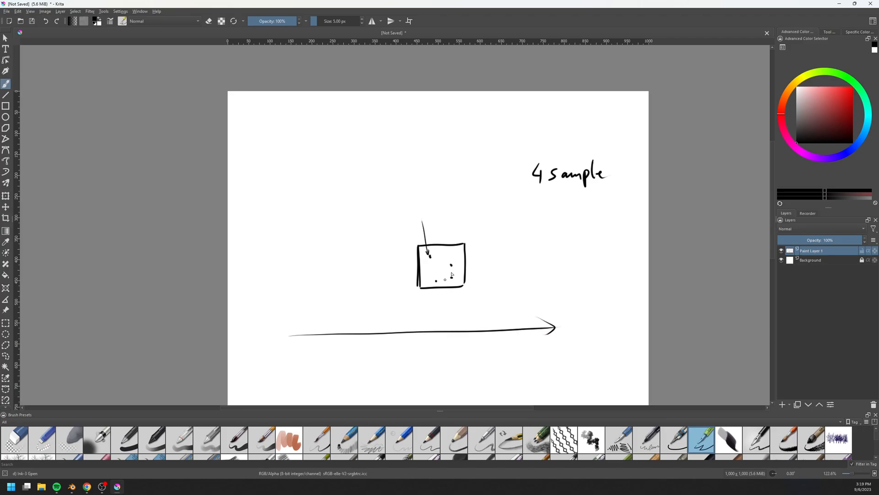
left_click_drag(465, 230, 449, 267)
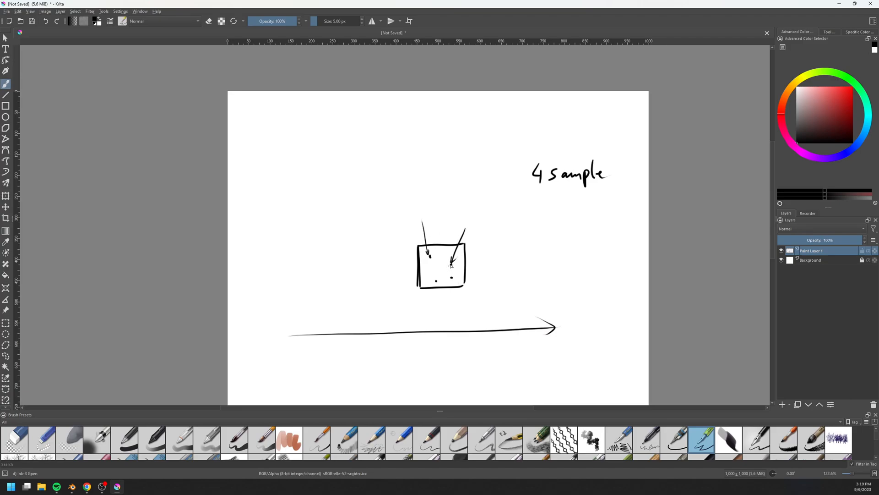
left_click_drag(465, 311, 452, 267)
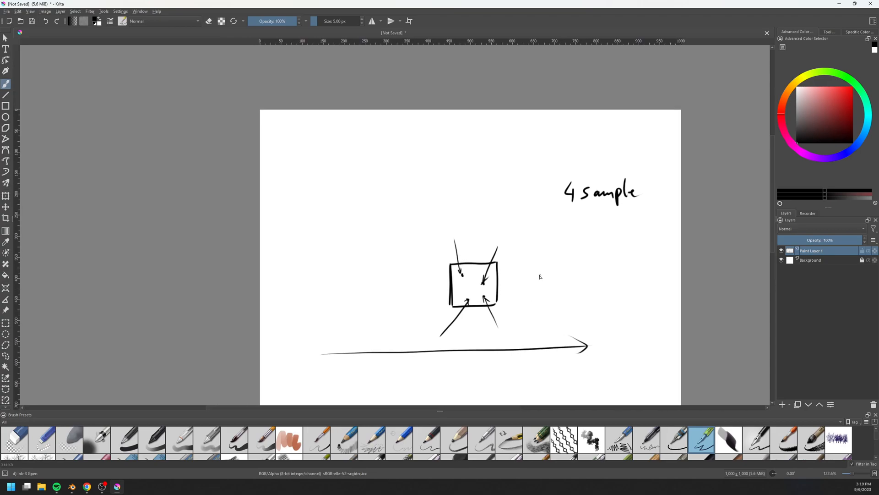
mouse_move(507, 243)
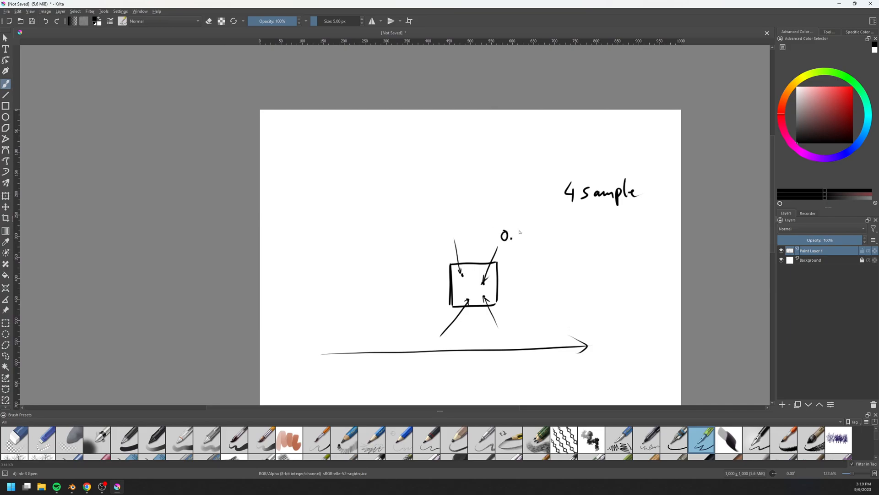
left_click_drag(513, 235, 539, 238)
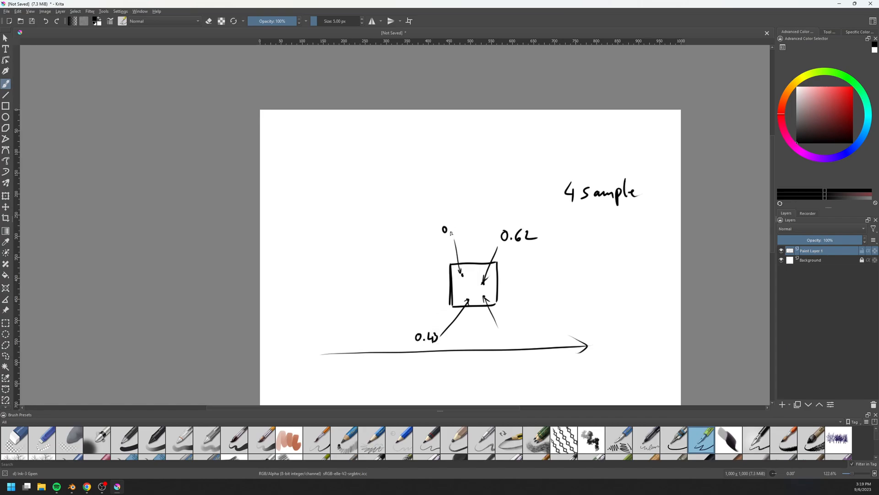
left_click_drag(445, 230, 457, 230)
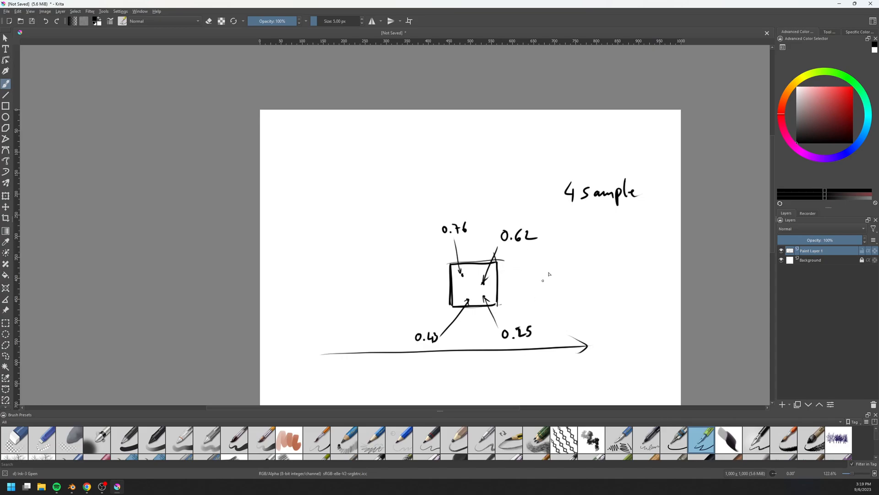
mouse_move(553, 254)
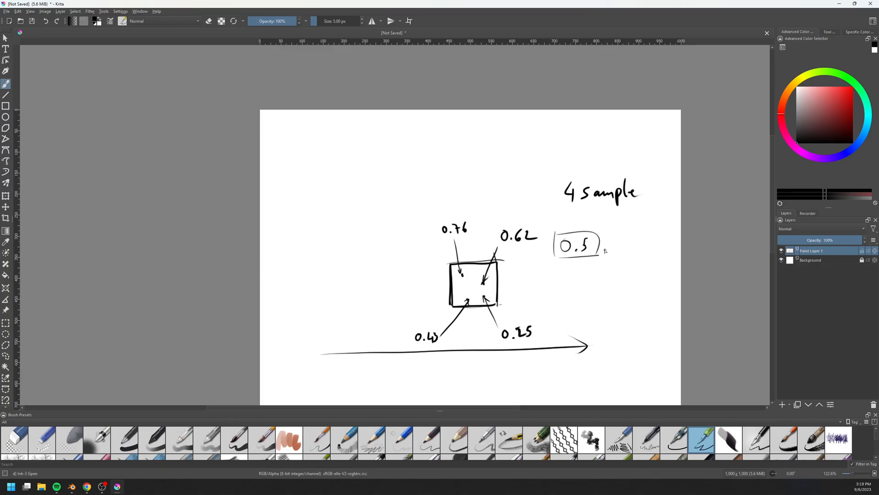
Step: Sketch neighbouring cells left and right of the square with sample dots
left_click_drag(449, 267, 404, 267)
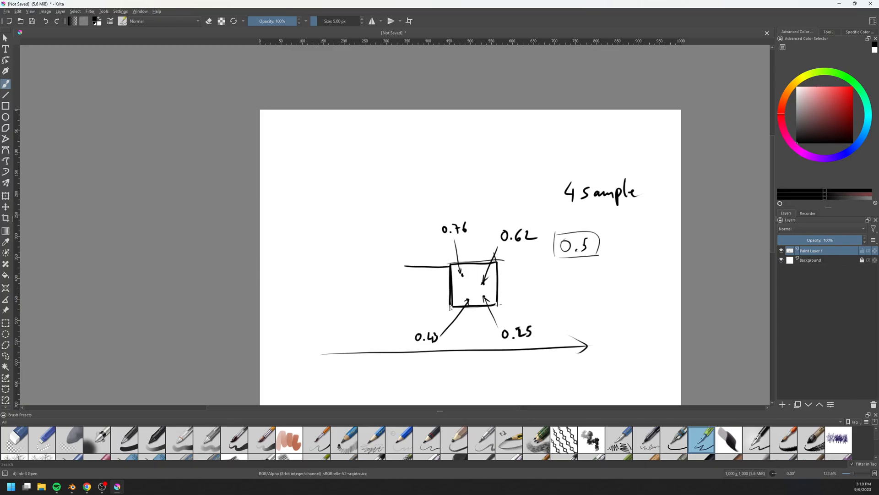
left_click_drag(449, 268, 370, 307)
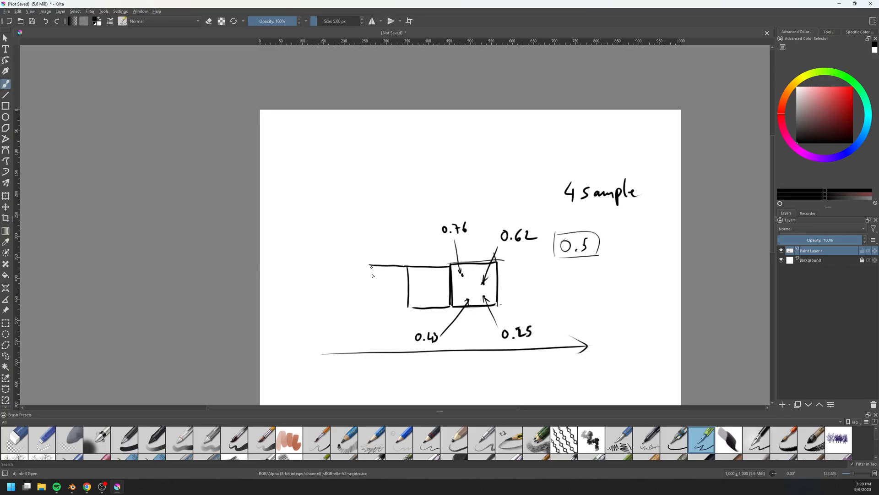
left_click_drag(370, 268, 403, 305)
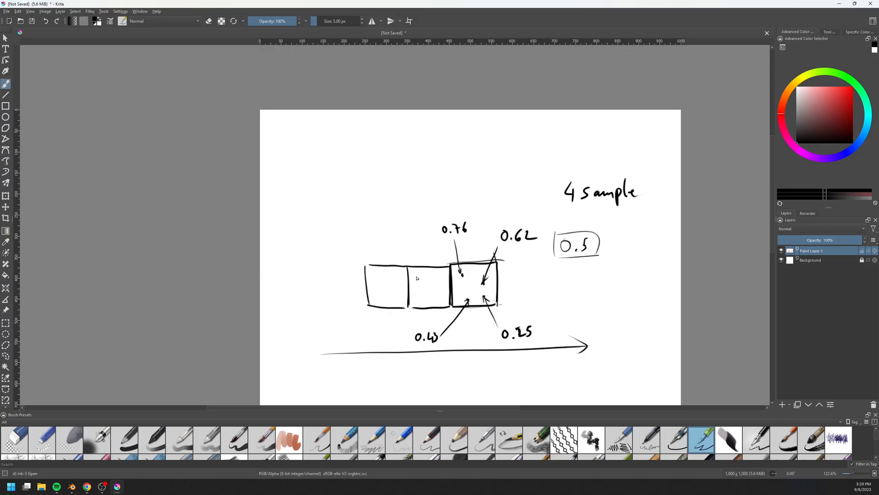
left_click(426, 283)
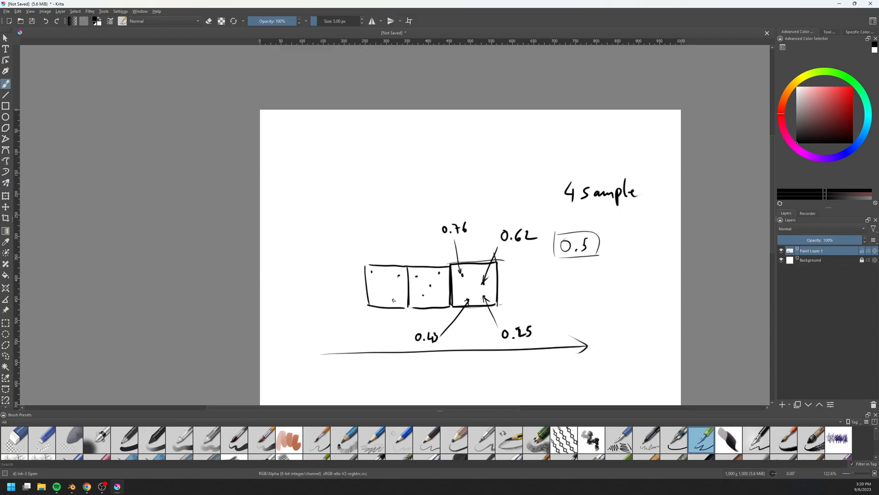
left_click_drag(499, 263, 539, 302)
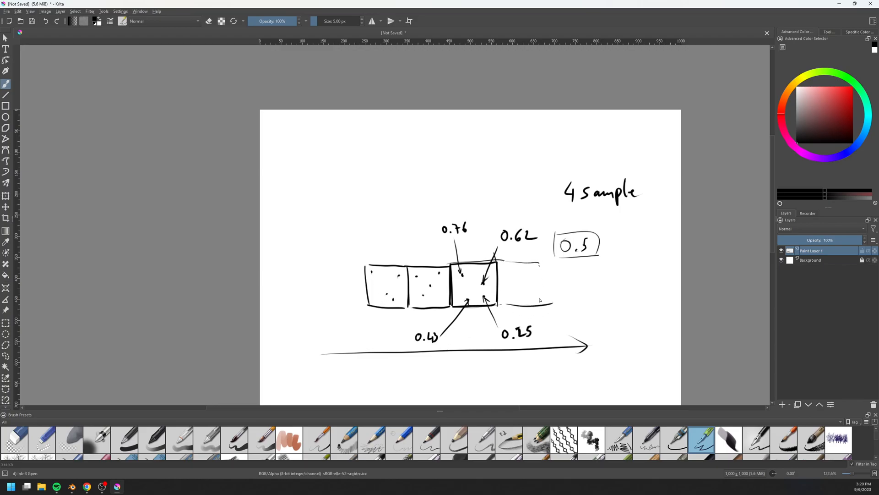
left_click_drag(539, 267, 538, 305)
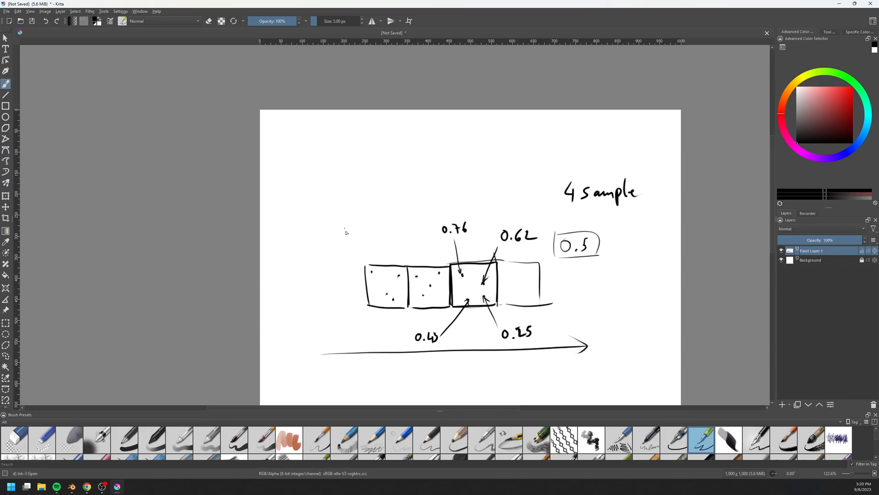
Step: Label the neighbouring cells 0.51, 0.4 and 0.47, pointing an arrow at the right cell
left_click_drag(342, 219, 359, 266)
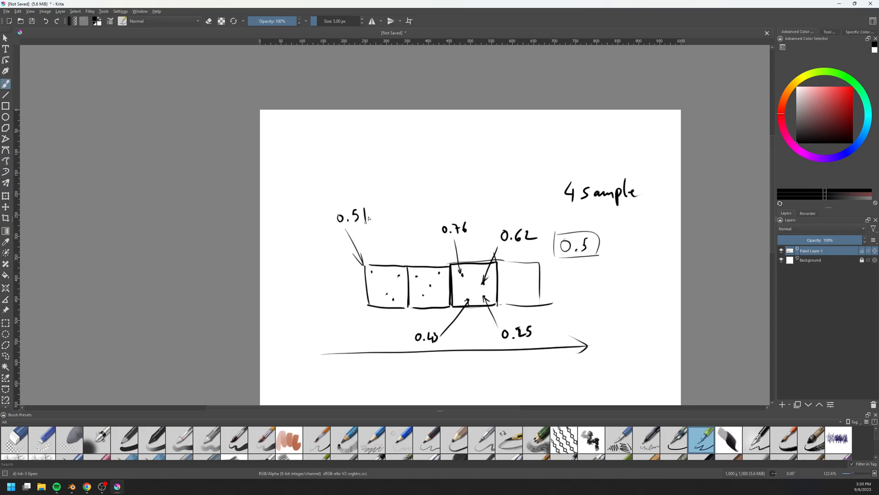
left_click_drag(414, 215, 414, 261)
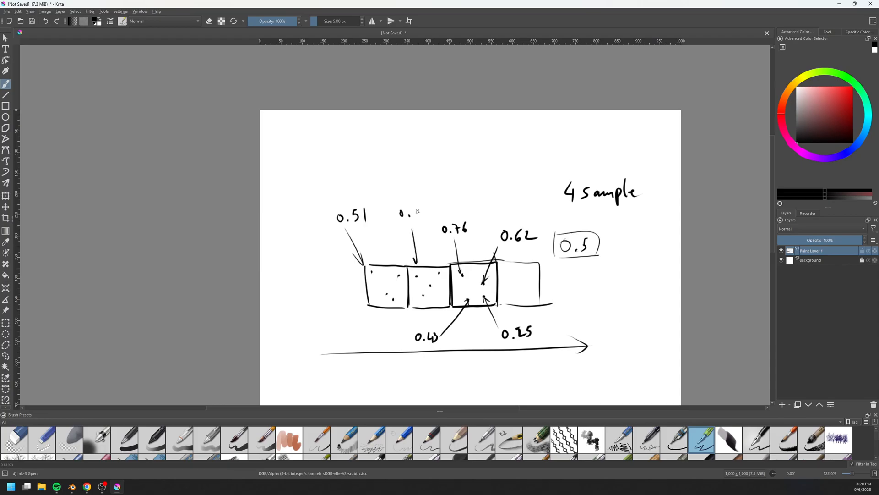
left_click_drag(552, 288, 596, 285)
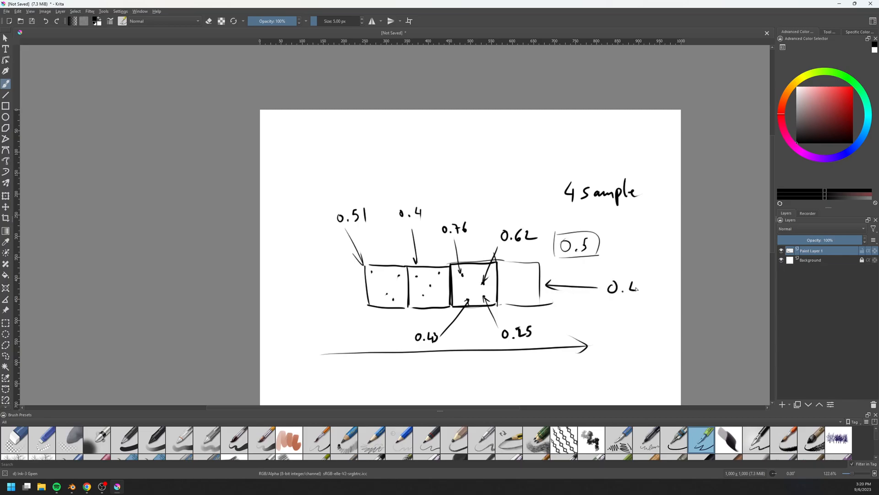
left_click_drag(640, 285, 650, 291)
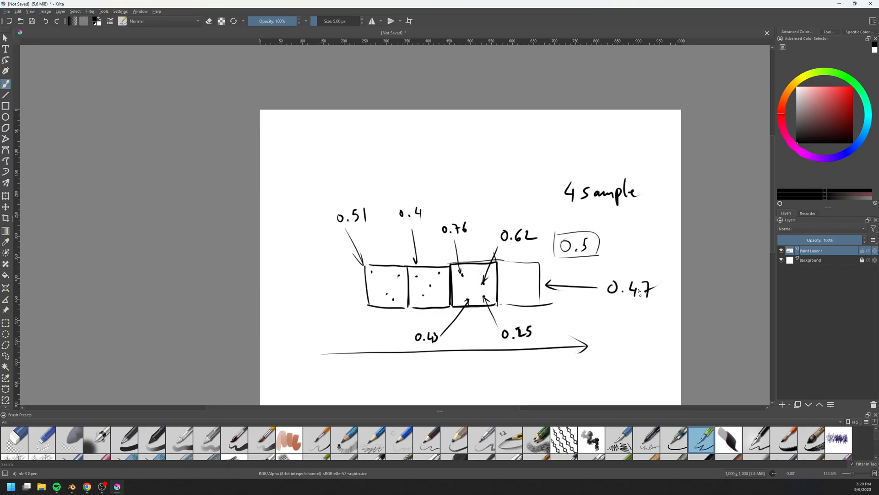
left_click_drag(606, 275, 667, 305)
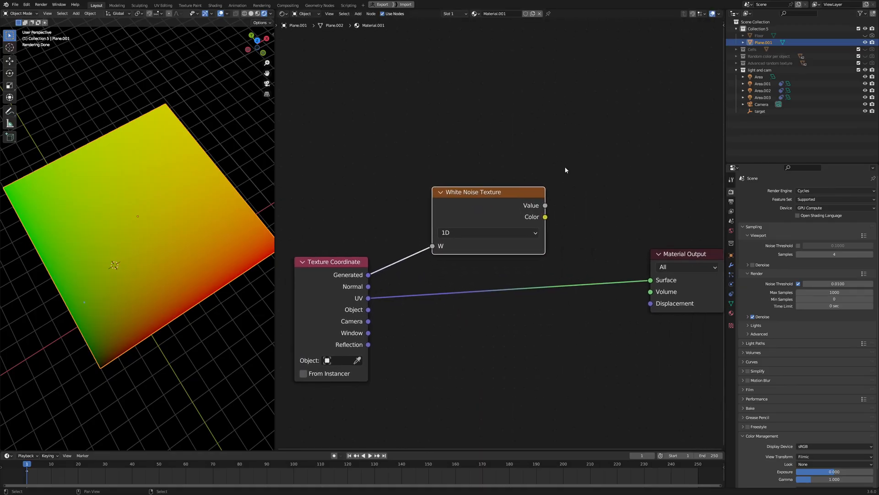
mouse_move(544, 165)
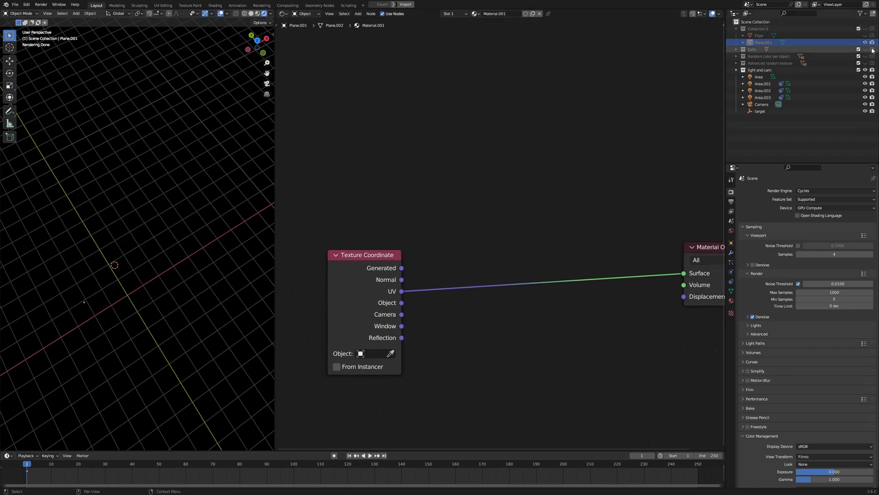
Step: Show the Cells collection and raise the noise Scale value, entering 200 then 2000
left_click(752, 50)
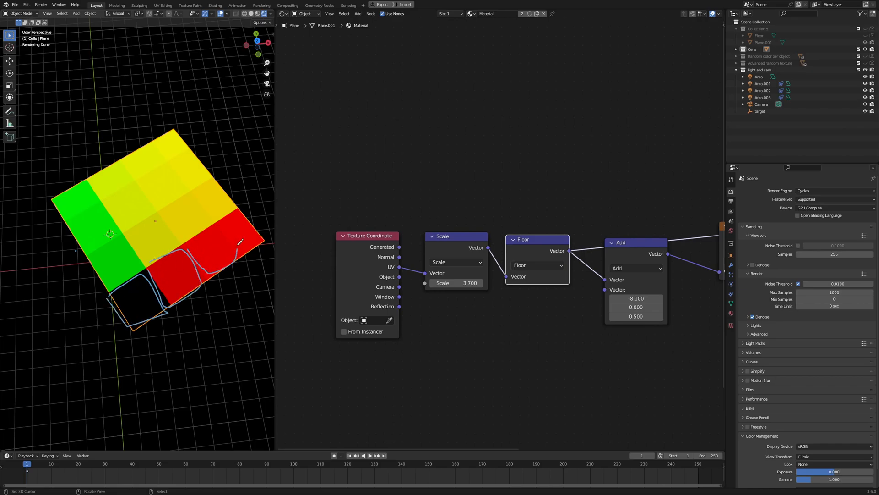
left_click_drag(620, 243, 617, 256)
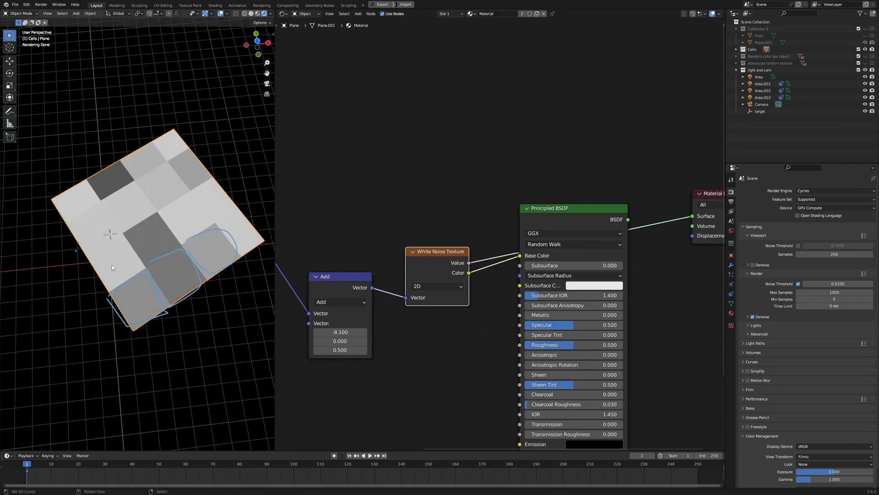
mouse_move(460, 275)
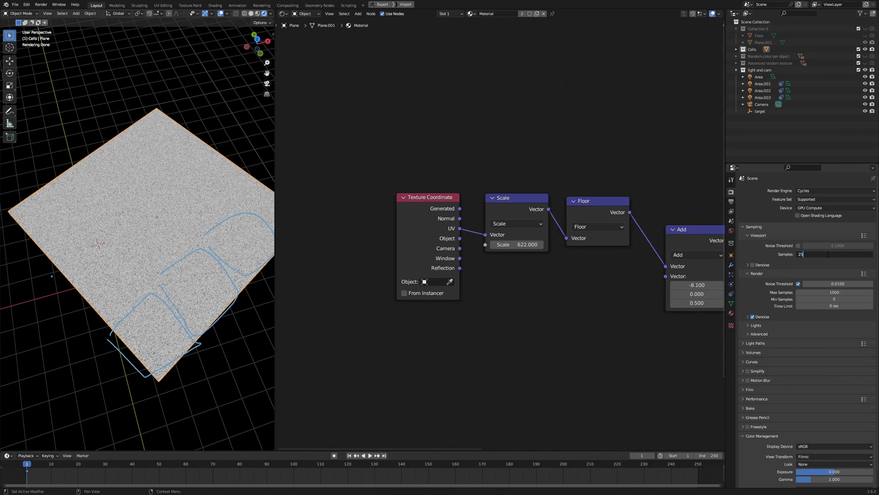
type("200")
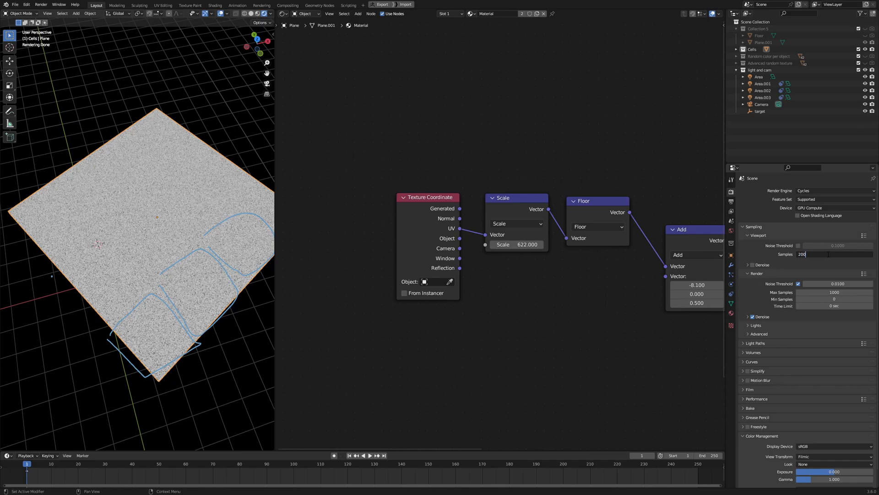
type("2000")
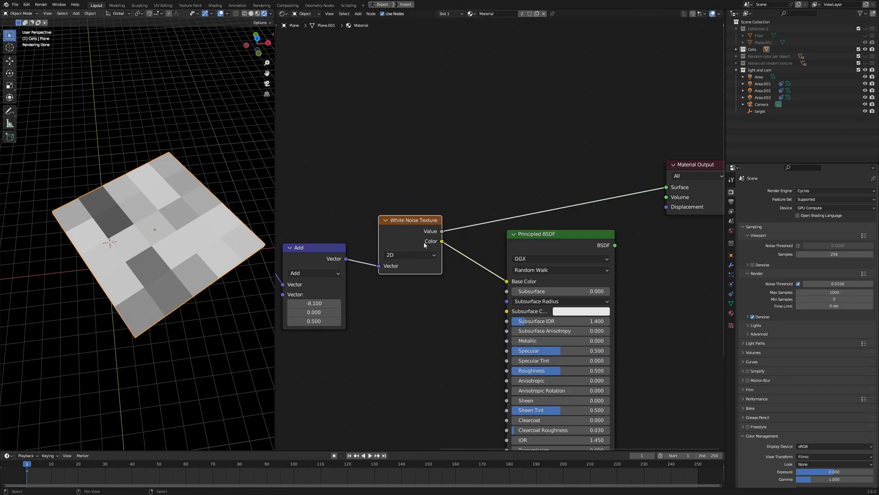
Step: Connect the White Noise Color output straight to the Material Output Surface
left_click_drag(442, 242, 667, 167)
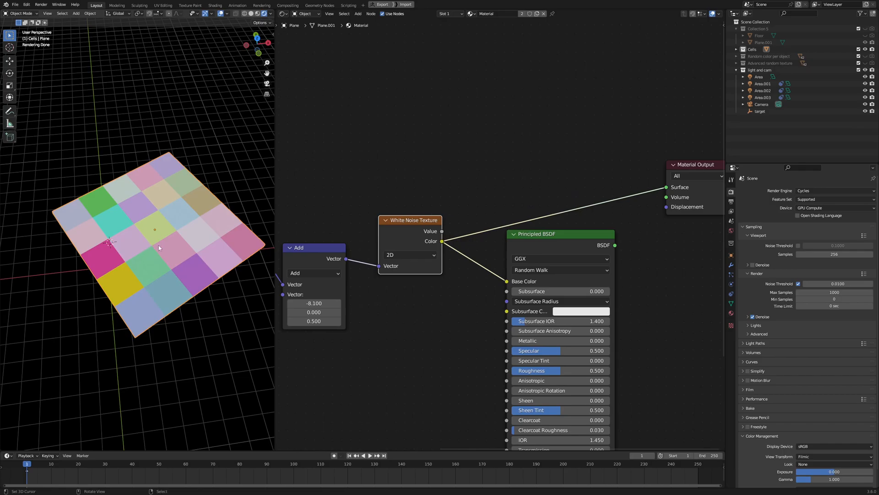
mouse_move(182, 246)
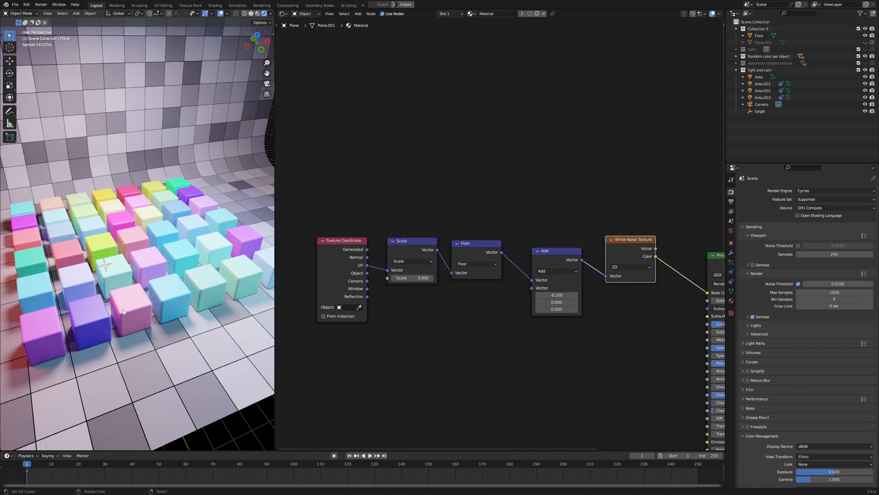
Step: Select a cube, drag its Random color Seed up to 17.1, and switch the shown collection
left_click(129, 306)
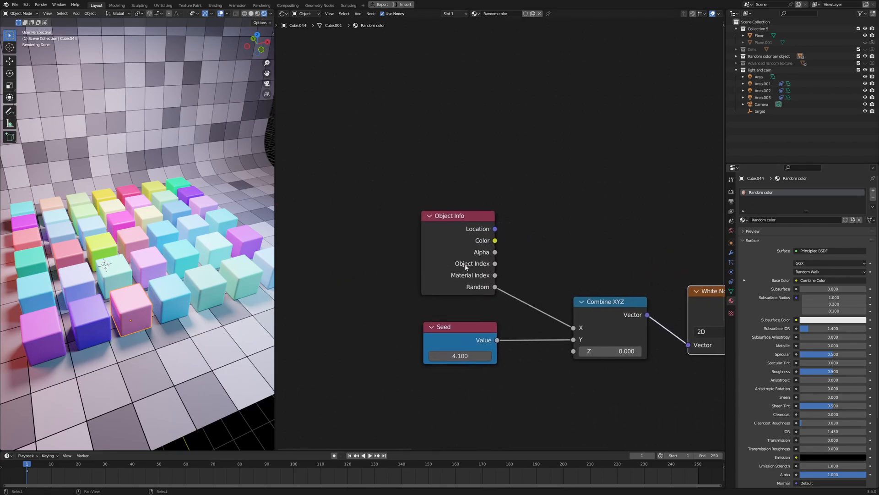
left_click_drag(449, 215, 446, 183)
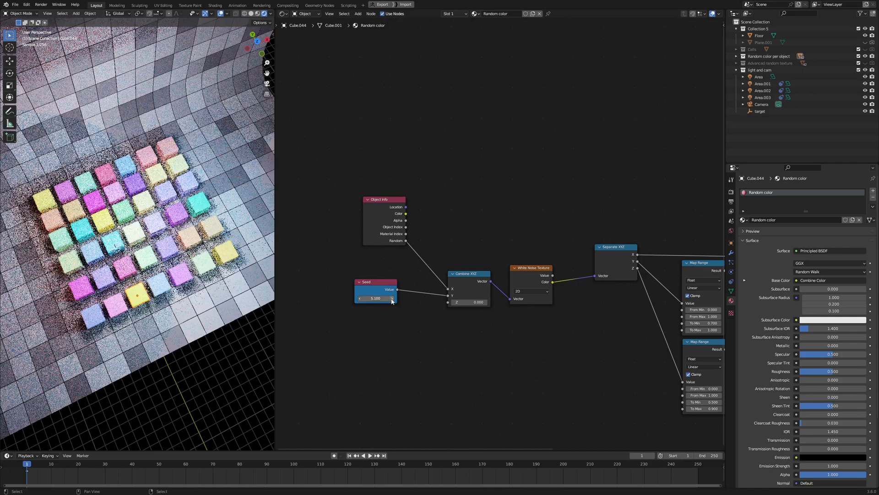
left_click_drag(376, 298, 389, 297)
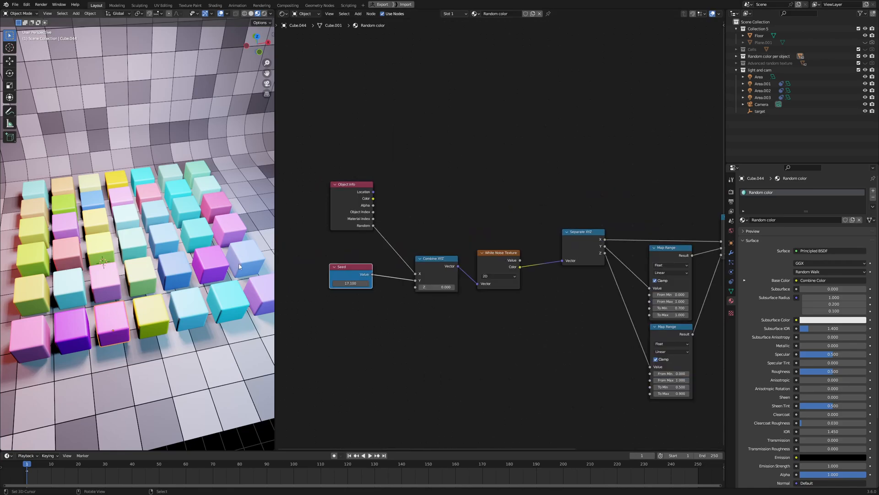
mouse_move(229, 202)
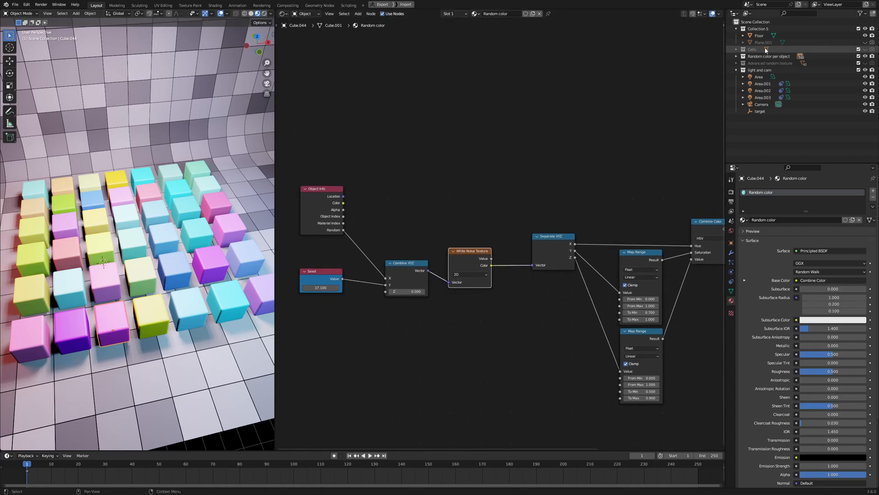
left_click(770, 56)
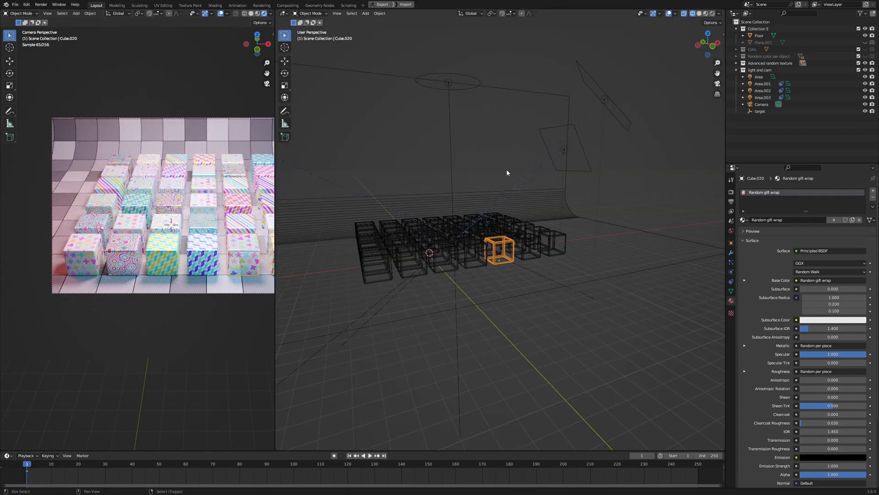
Step: Switch to top view to see the gift-wrap cube layout from above
key("7")
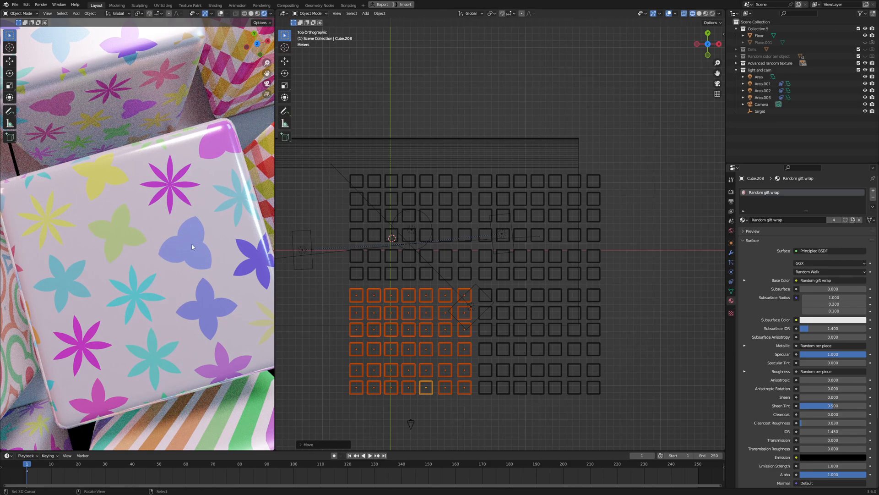
mouse_move(178, 298)
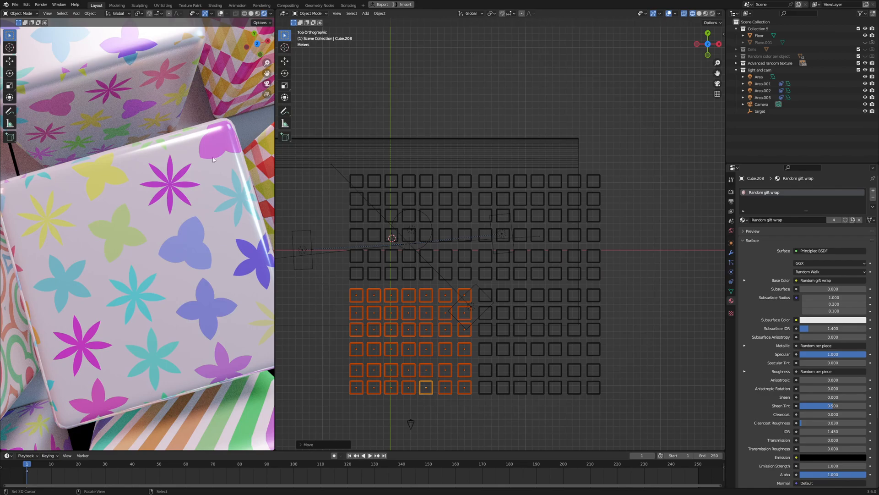
mouse_move(161, 304)
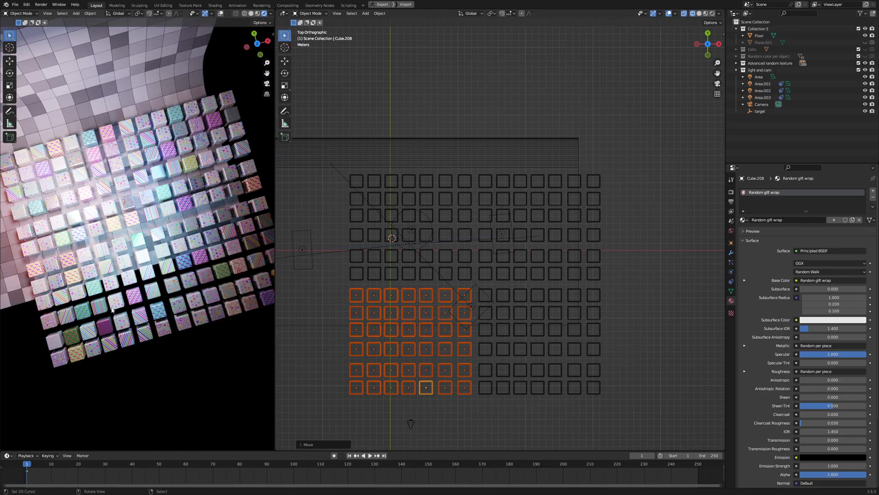
mouse_move(207, 287)
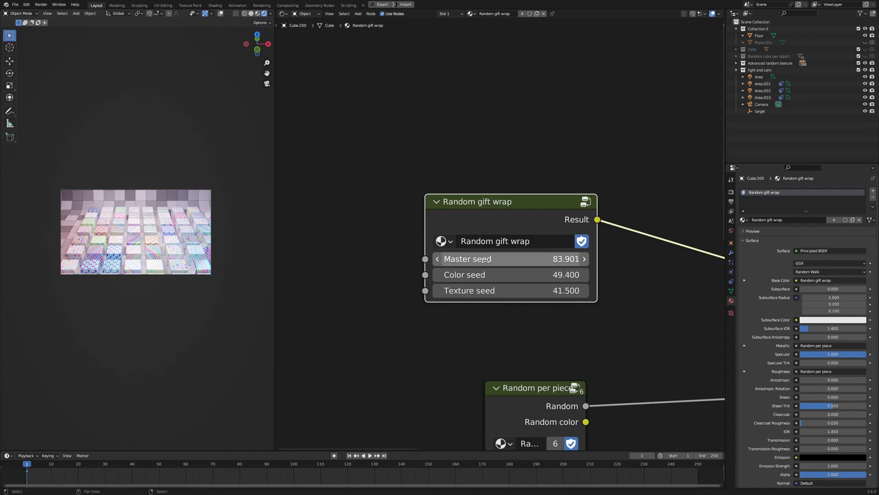
Step: Drag the Random gift wrap Master seed to 83.901 to reshuffle wrappings
left_click_drag(468, 259, 509, 259)
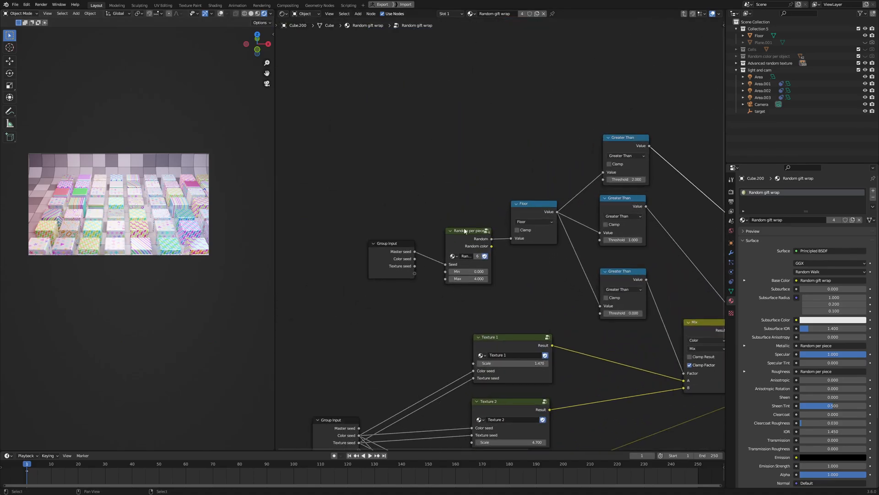
Step: Nudge the Random per piece node and double-click it to view its white noise internals
left_click_drag(468, 230, 463, 234)
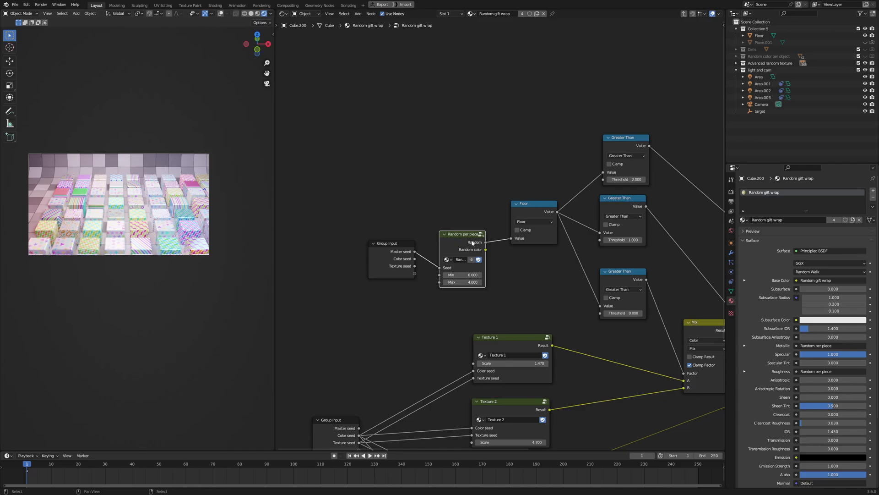
double_click(463, 234)
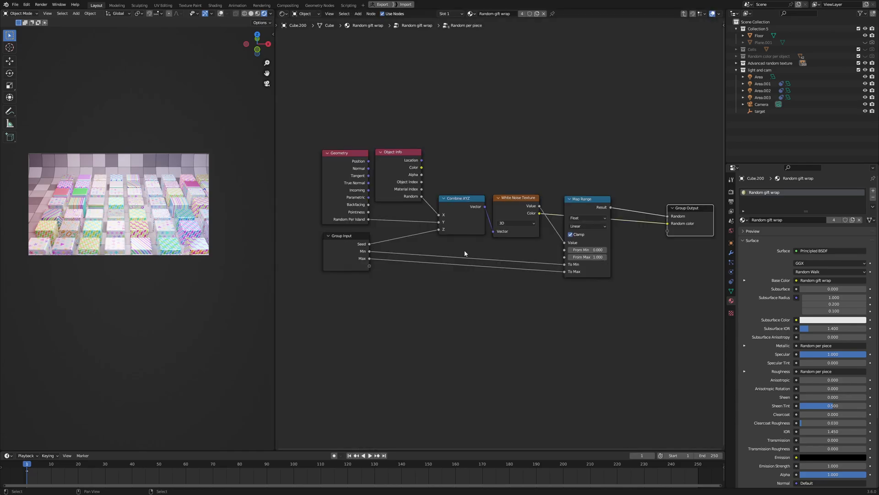